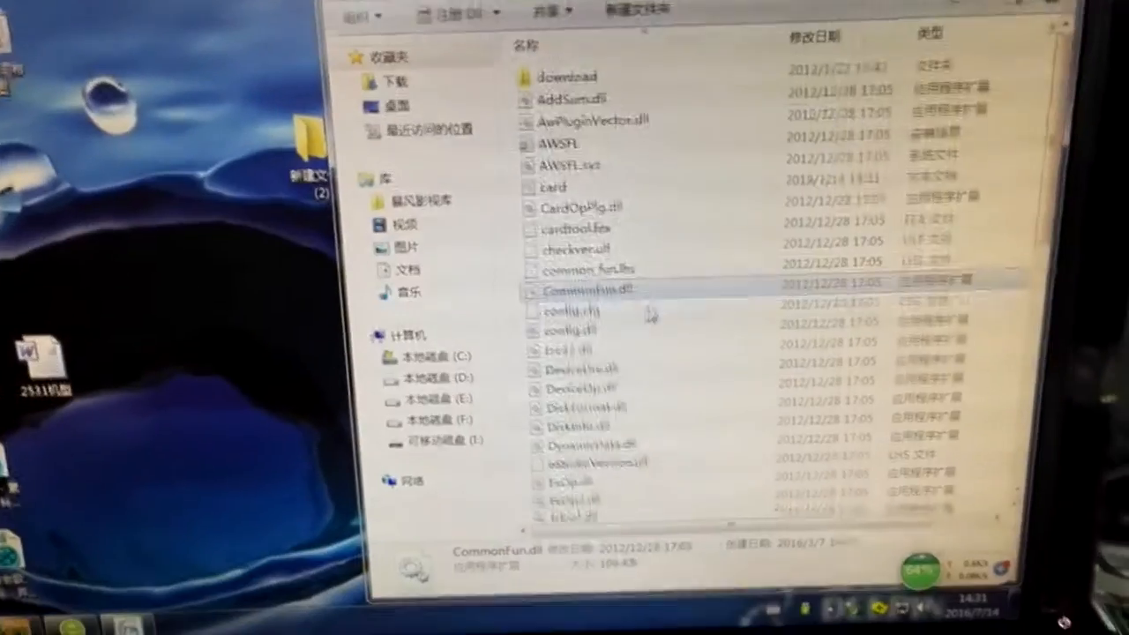
# Scroll the folder listing until the PhoenixCard application is visible.
pyautogui.scroll(-3)
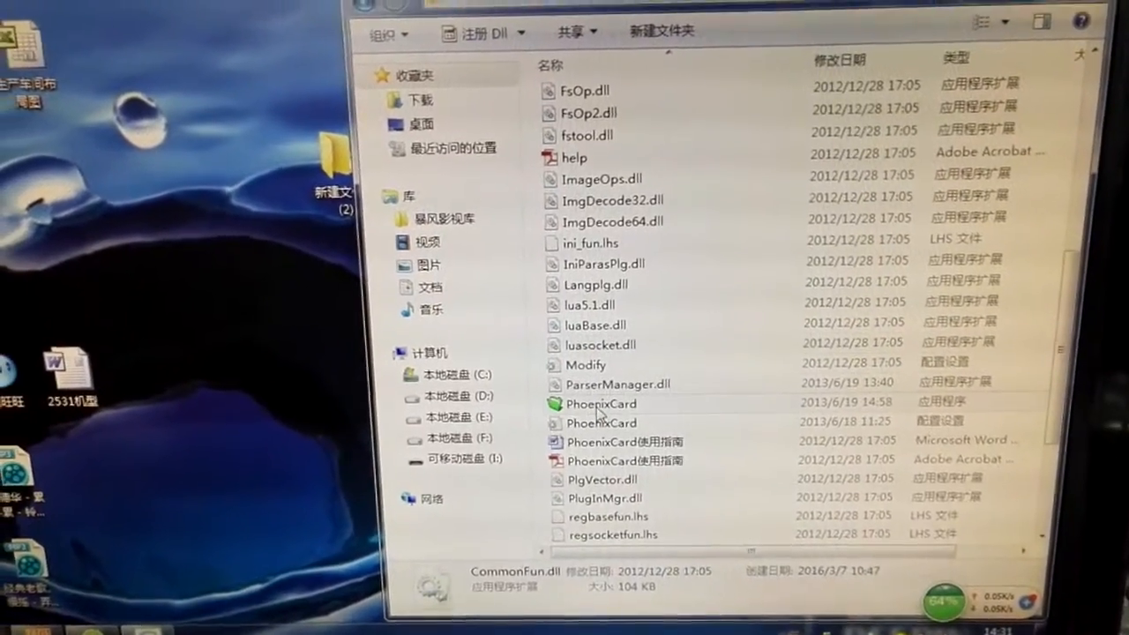
# Launch PhoenixCard and begin 量产 burning of the loaded .img to card I:\, accepting the data-loss warning.
pyautogui.doubleClick(601, 403)
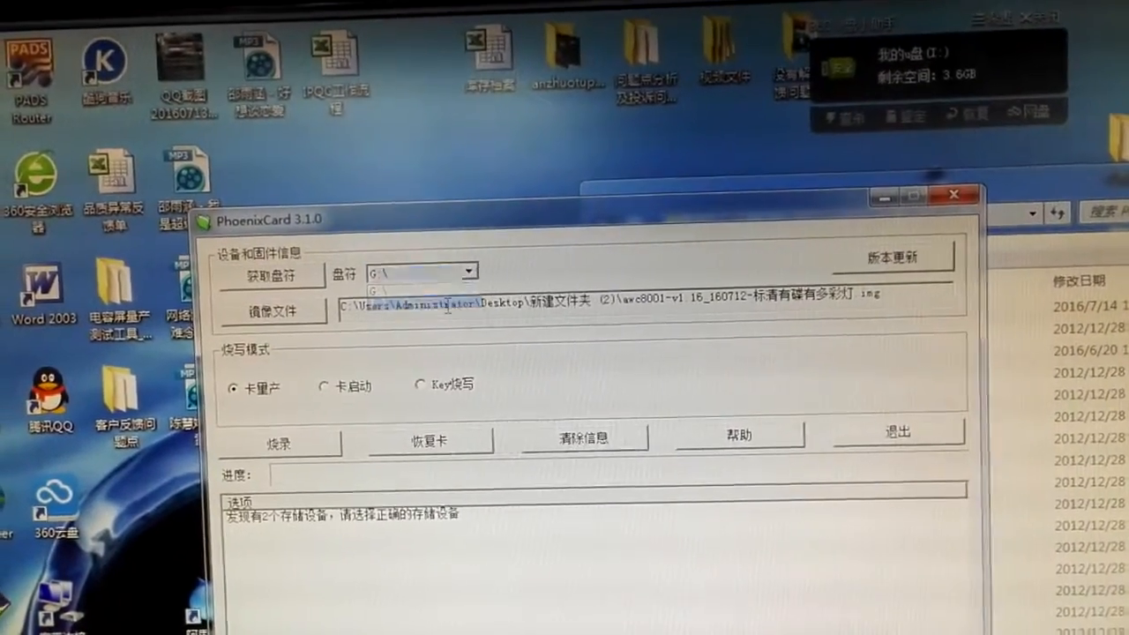
pyautogui.click(270, 310)
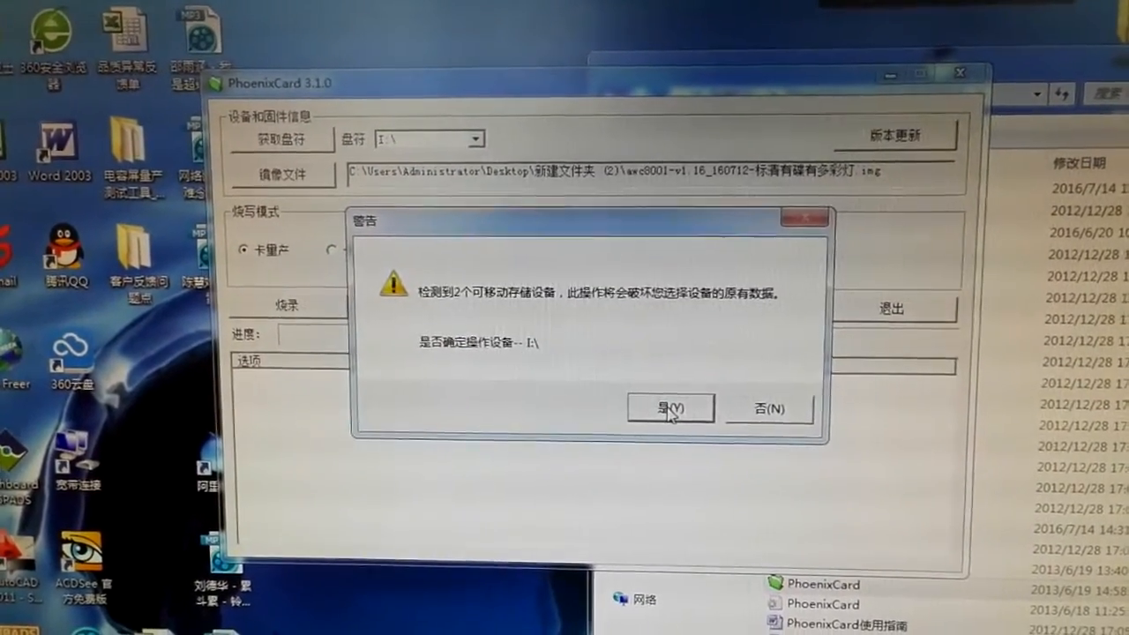
pyautogui.click(671, 409)
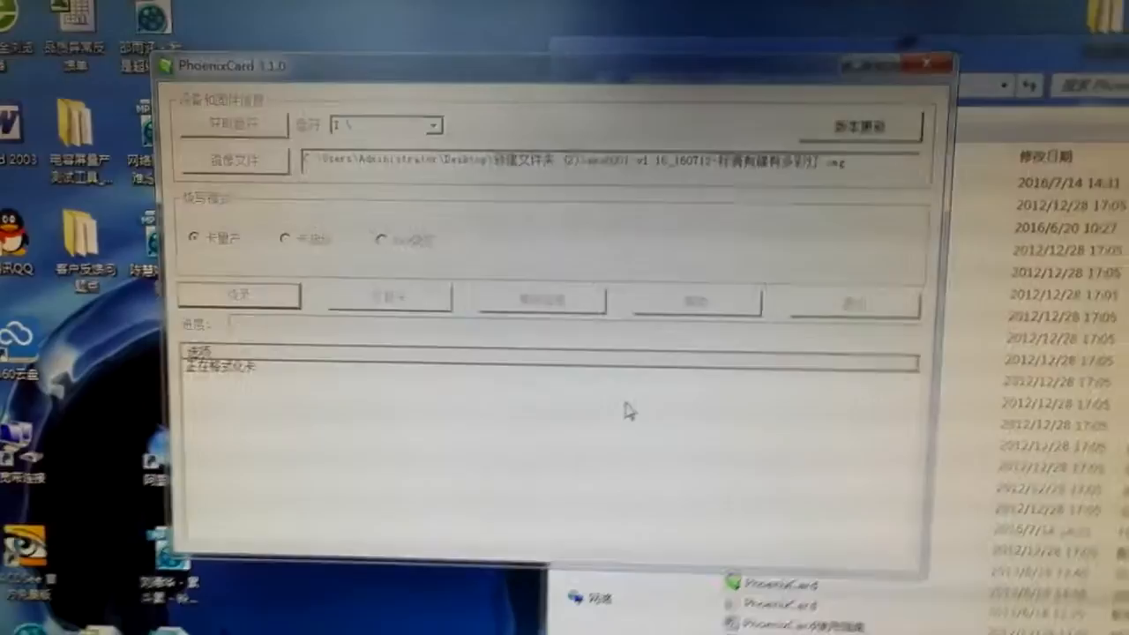